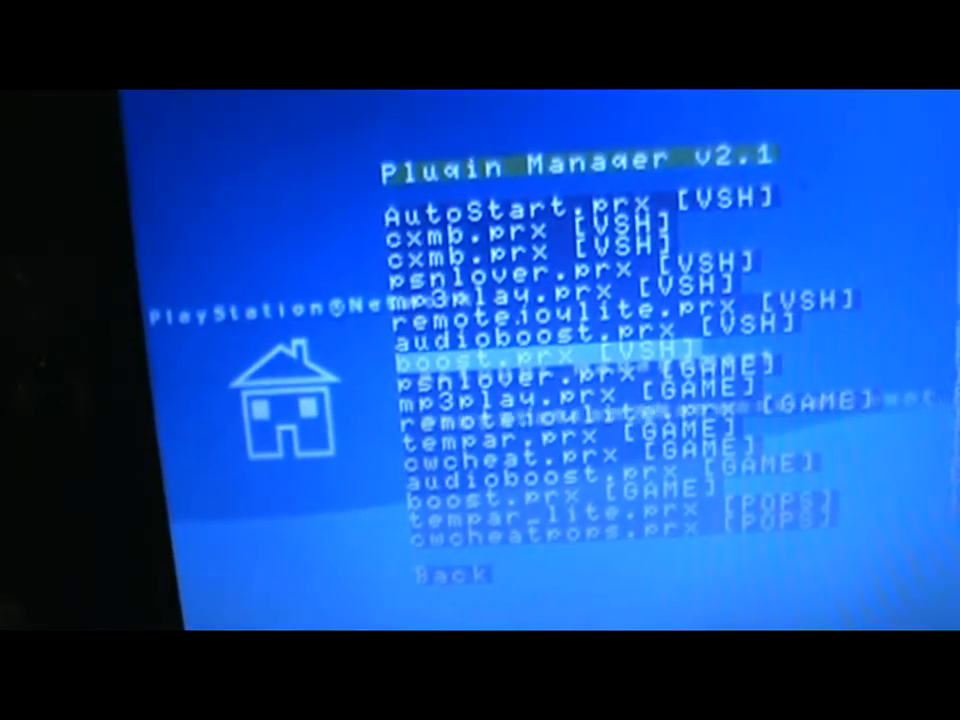
- Move up through the XMB to reach Plugin Manager v2.1 and its installed-plugin list
key(up)
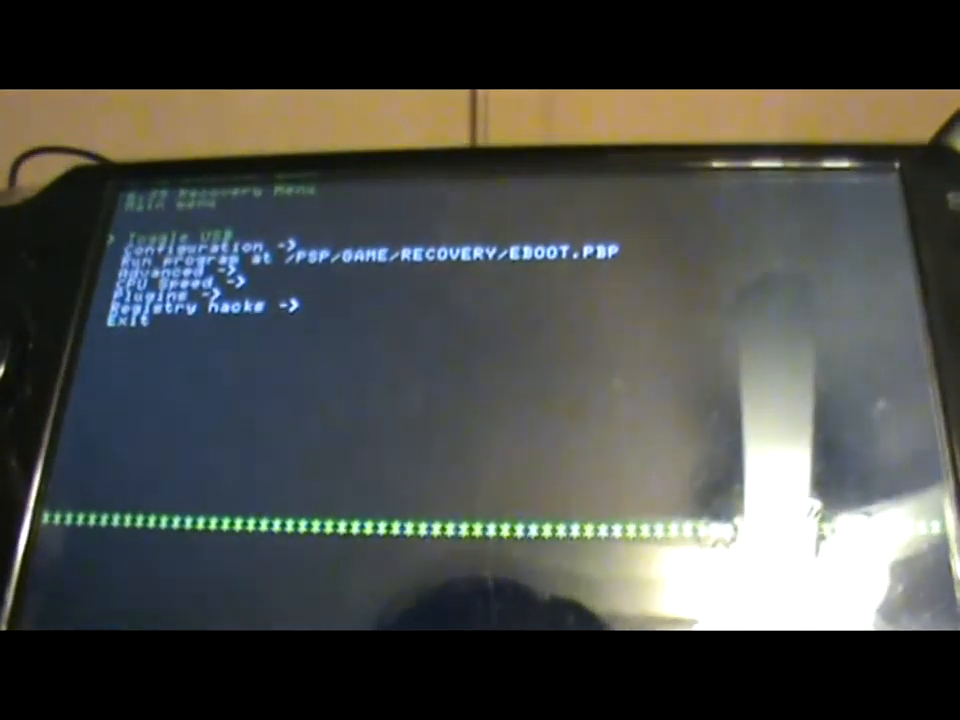
key(down)
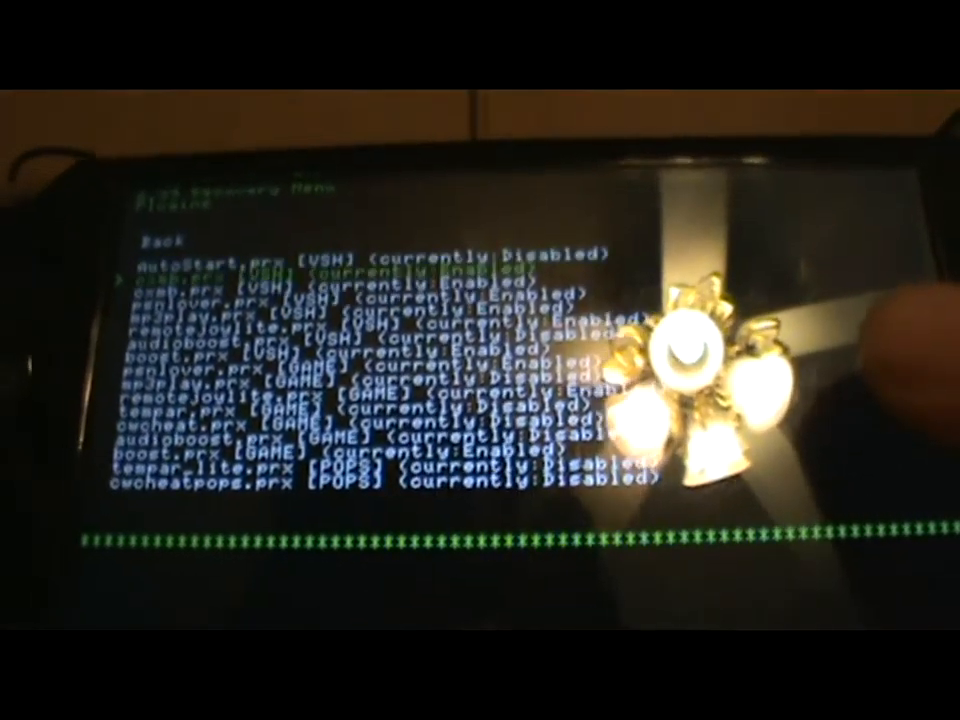
key(Down)
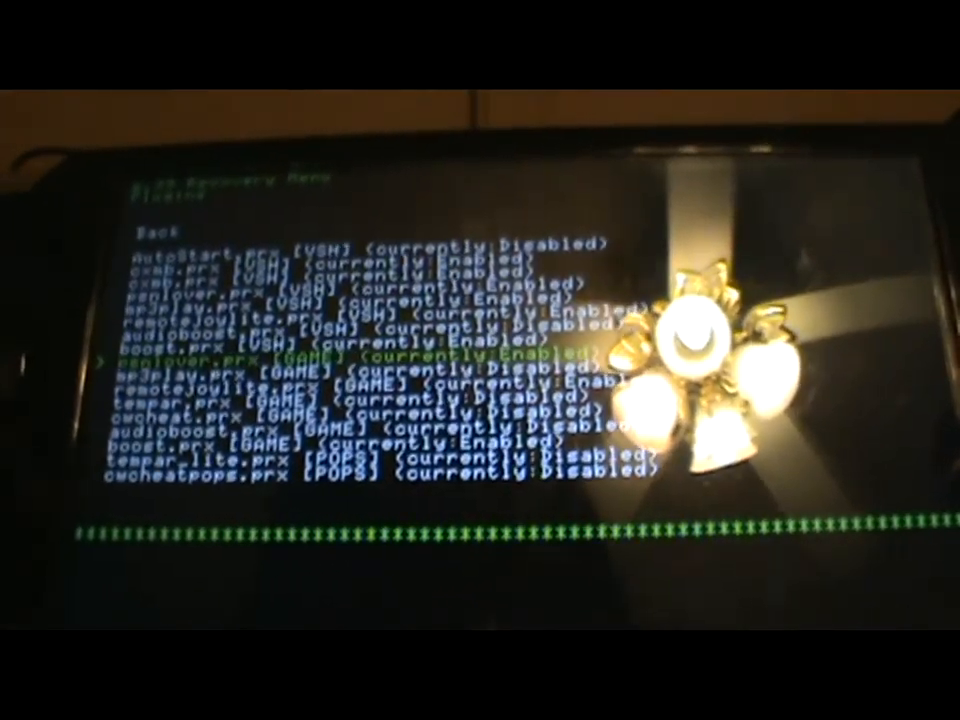